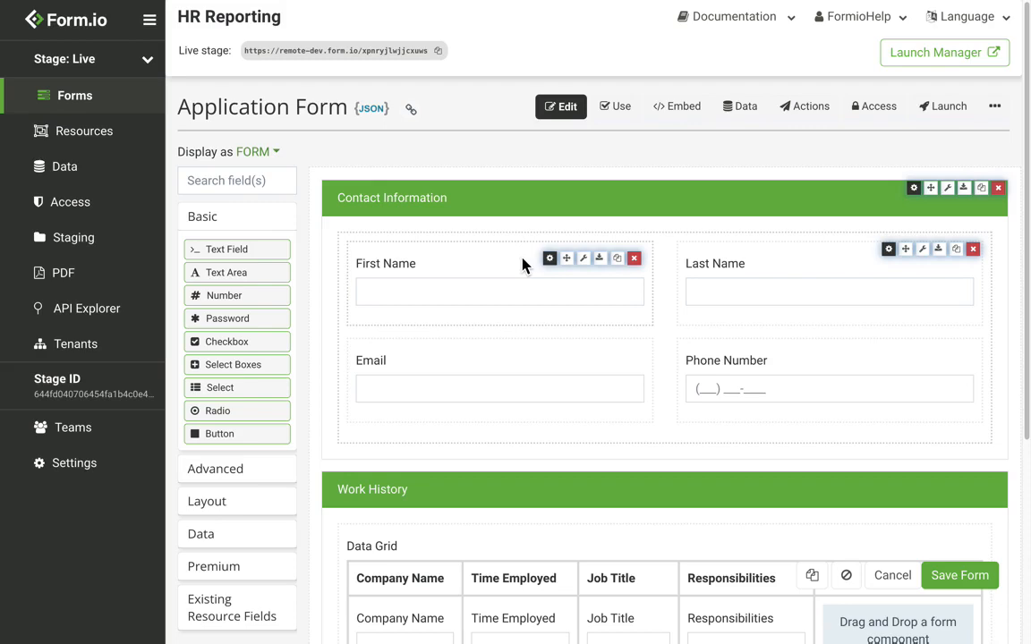
pyautogui.moveTo(351, 111)
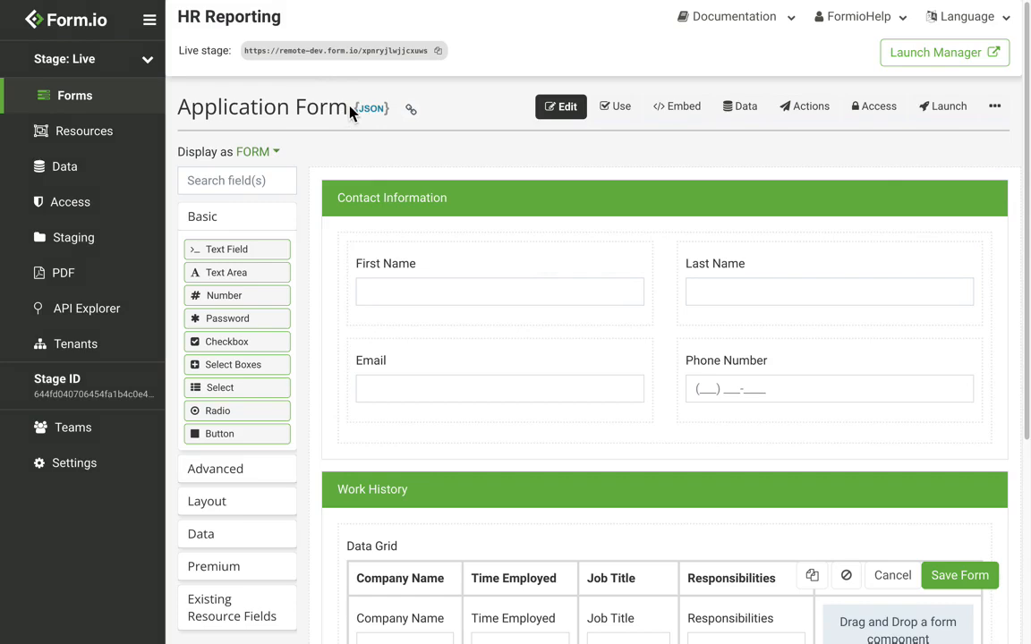
pyautogui.moveTo(350, 115)
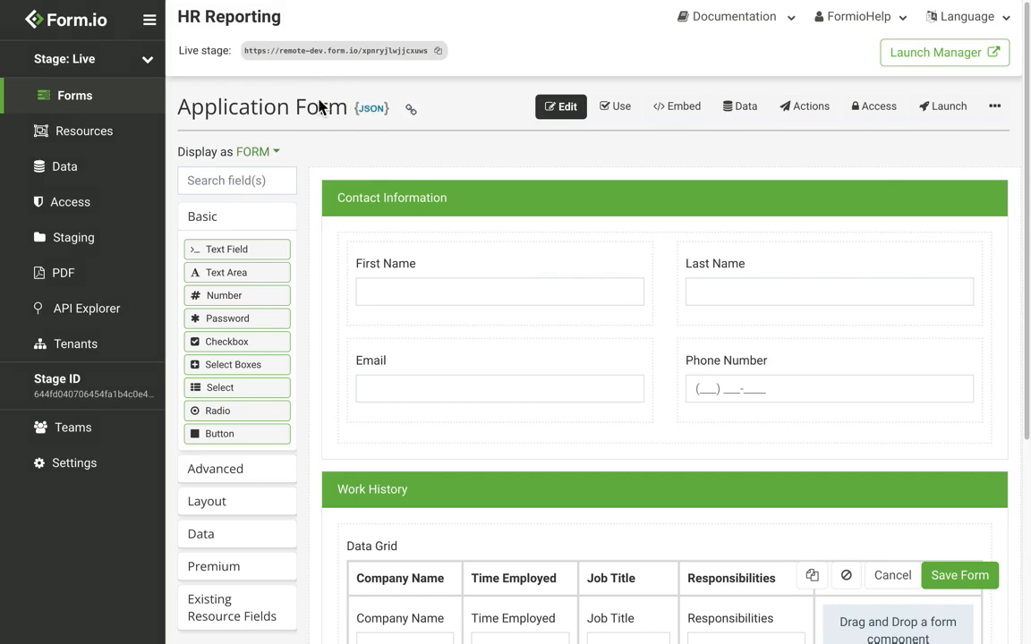
pyautogui.moveTo(473, 157)
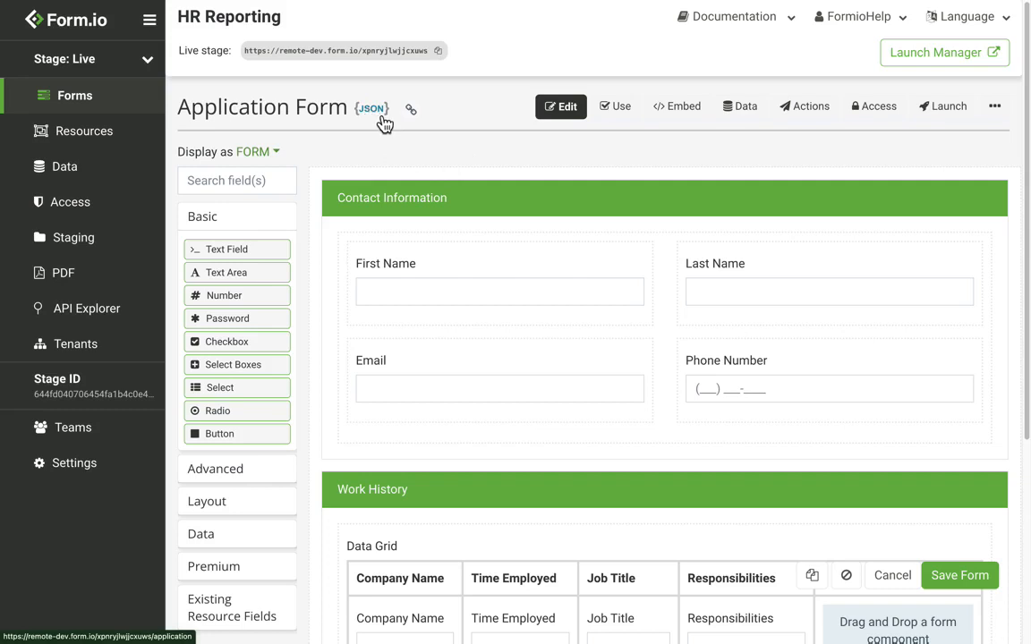
pyautogui.moveTo(376, 115)
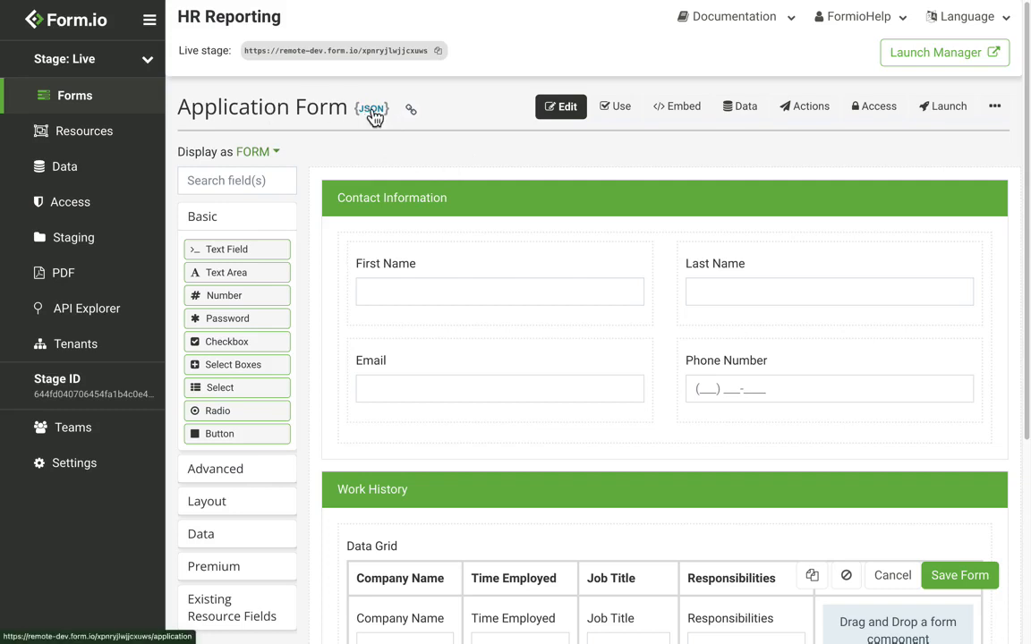
pyautogui.moveTo(411, 109)
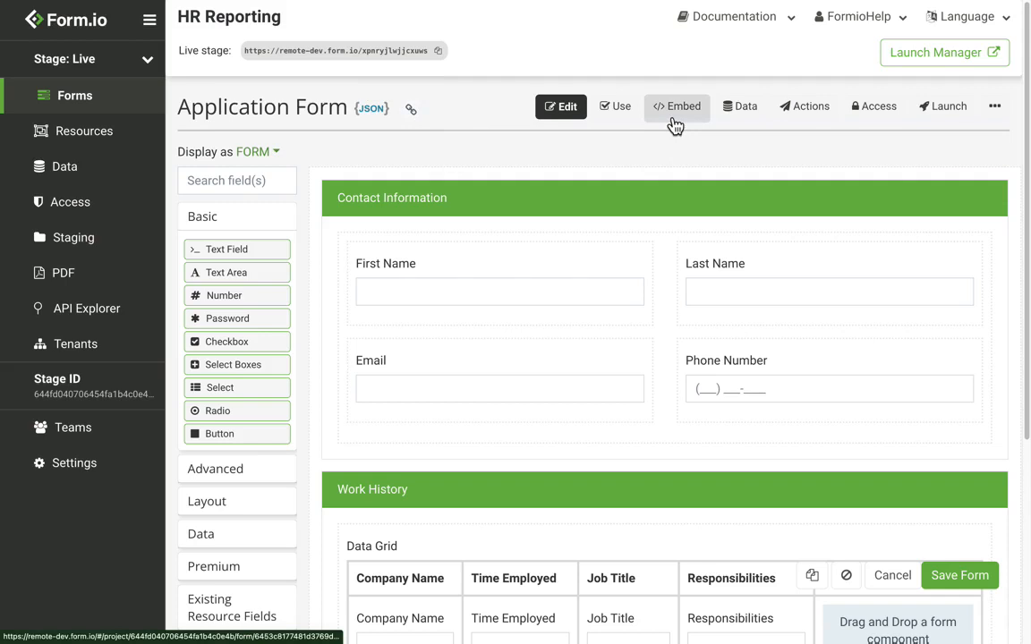
pyautogui.moveTo(280, 165)
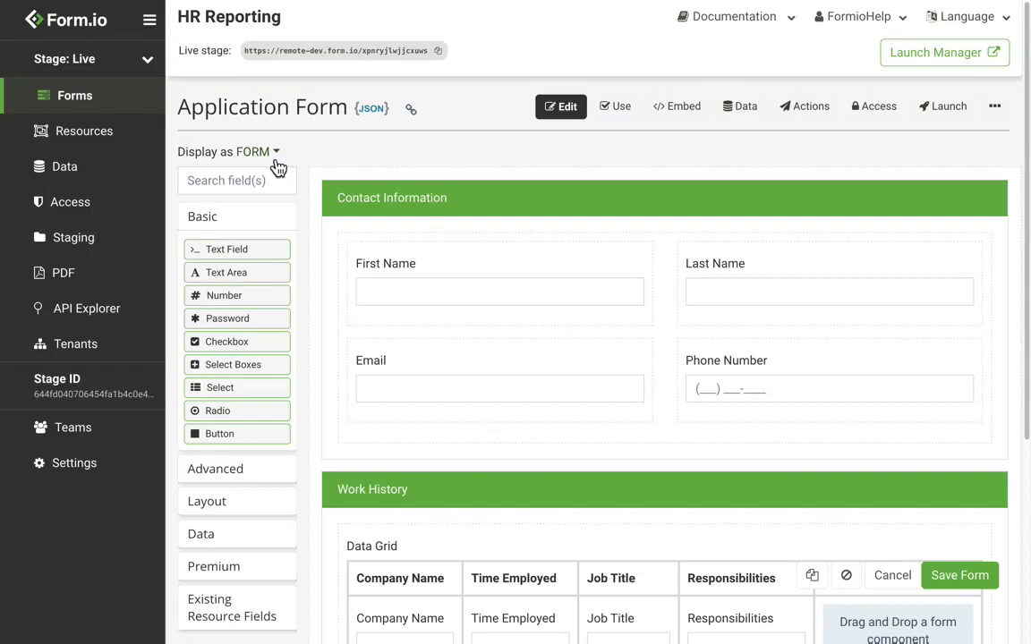
# Switch the form's display mode to a multi-page wizard, then back to a single-page form.
pyautogui.click(255, 150)
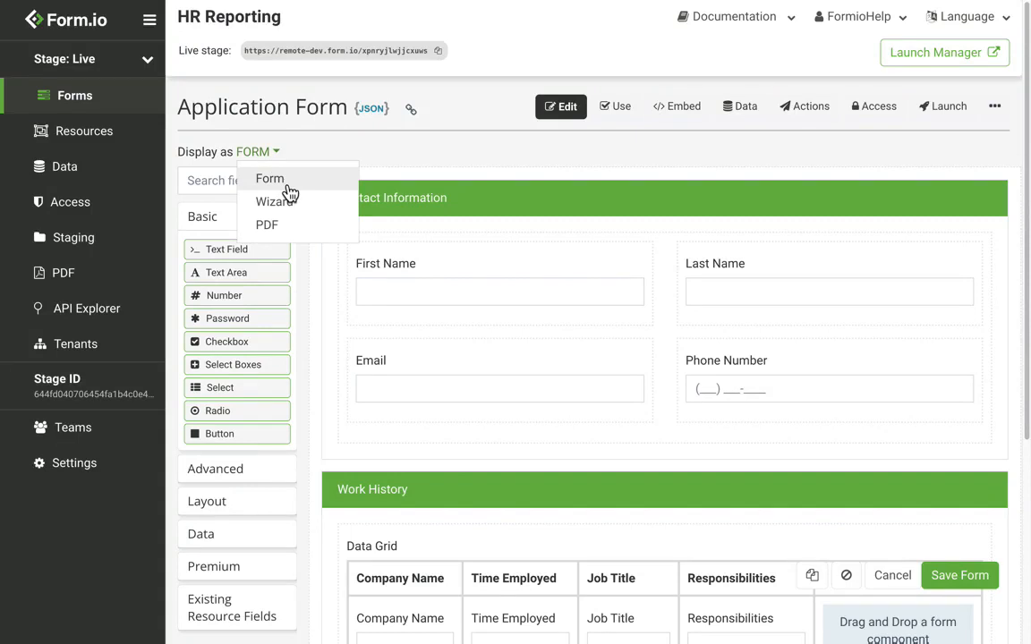
pyautogui.moveTo(299, 248)
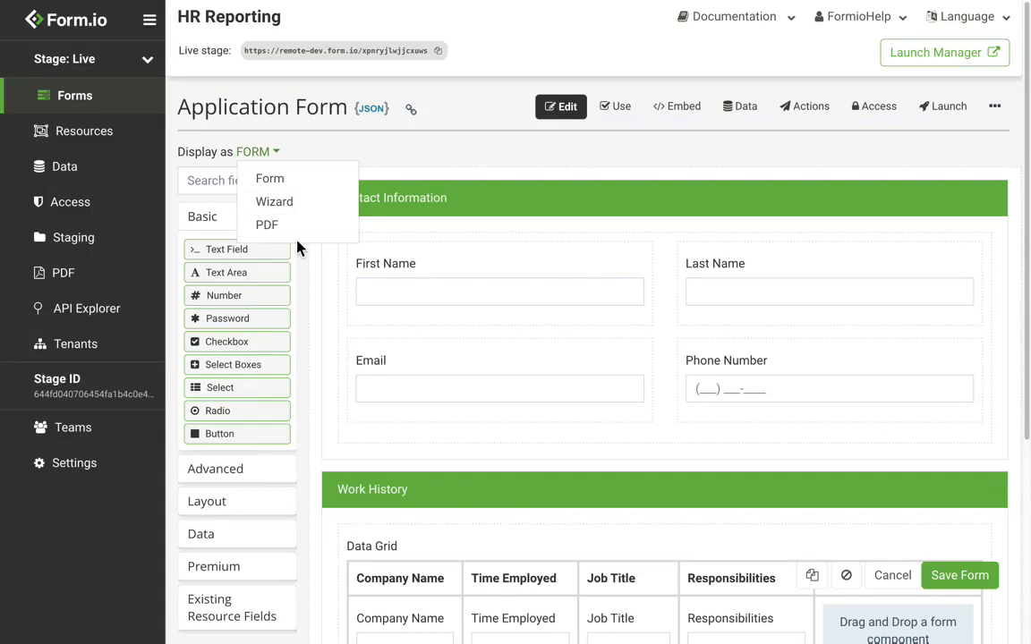
pyautogui.click(274, 201)
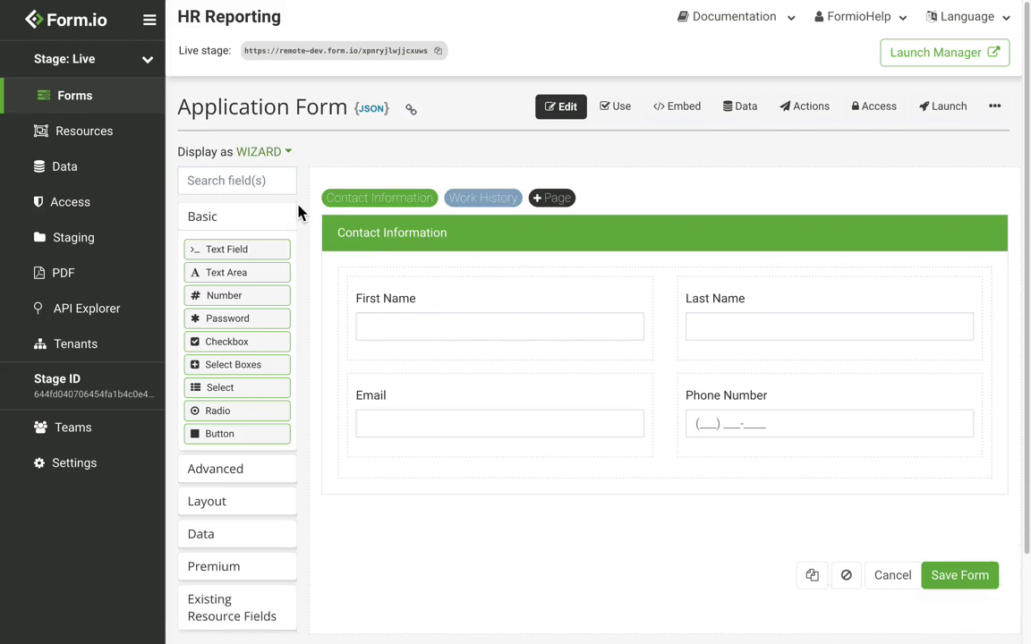
pyautogui.click(259, 151)
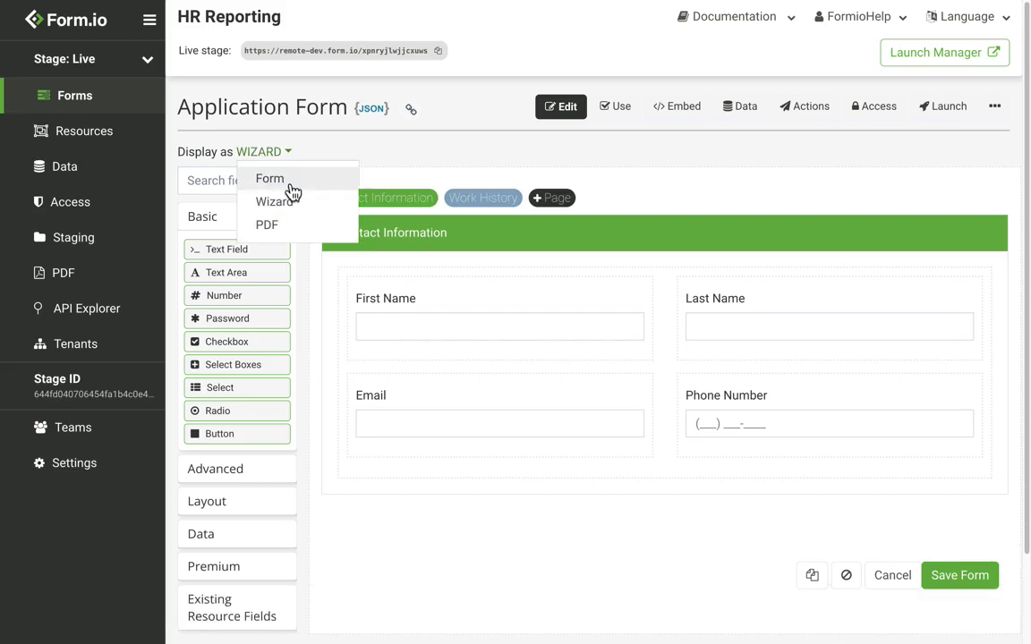
pyautogui.click(268, 179)
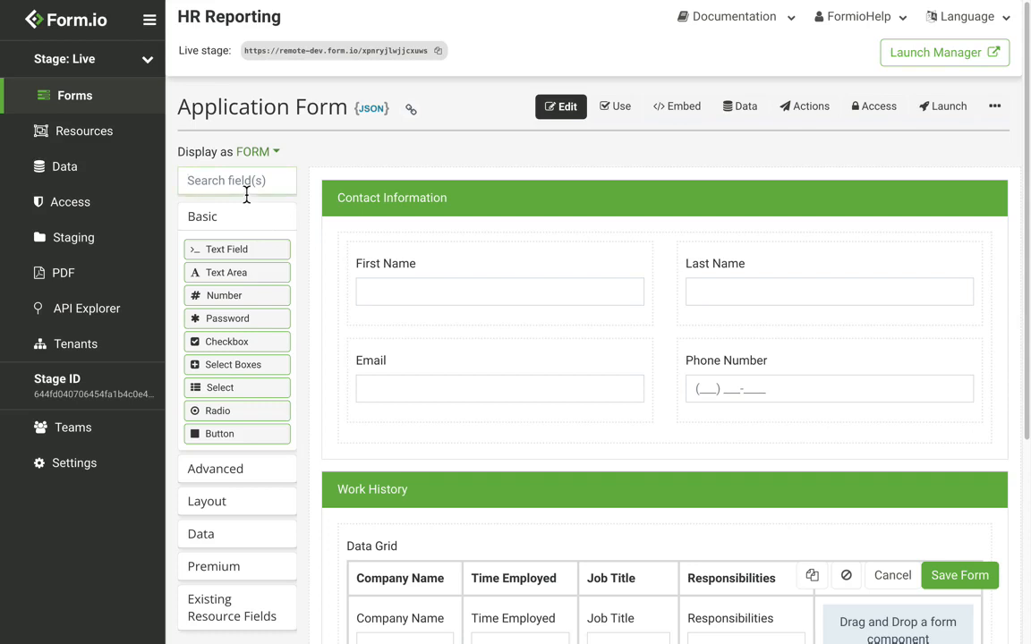
# Search the components for 'Text', clear it, collapse Basic and expand the Data group.
pyautogui.write('Text')
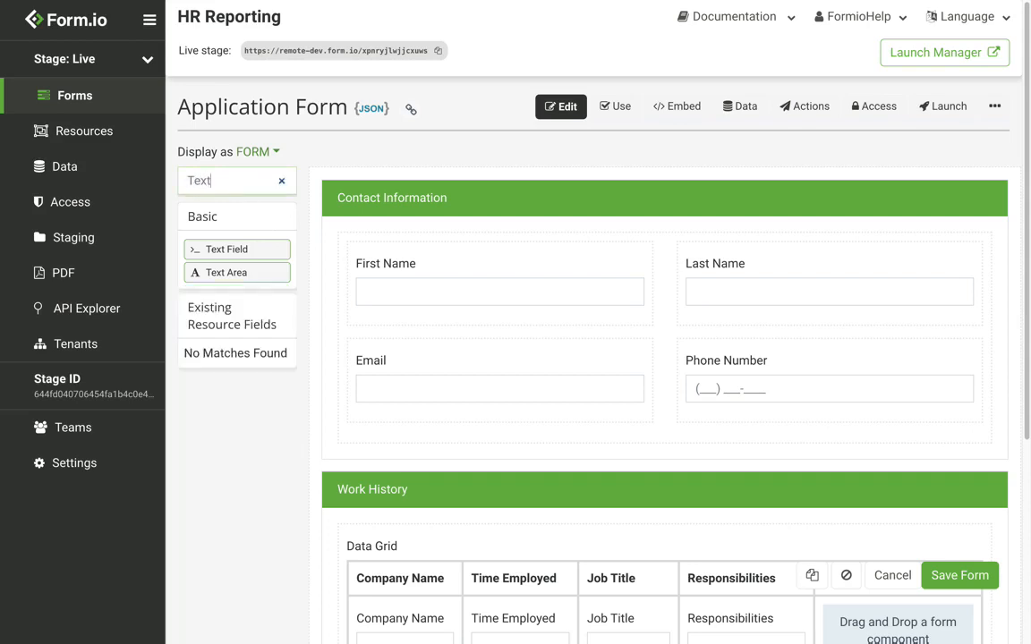
pyautogui.click(282, 179)
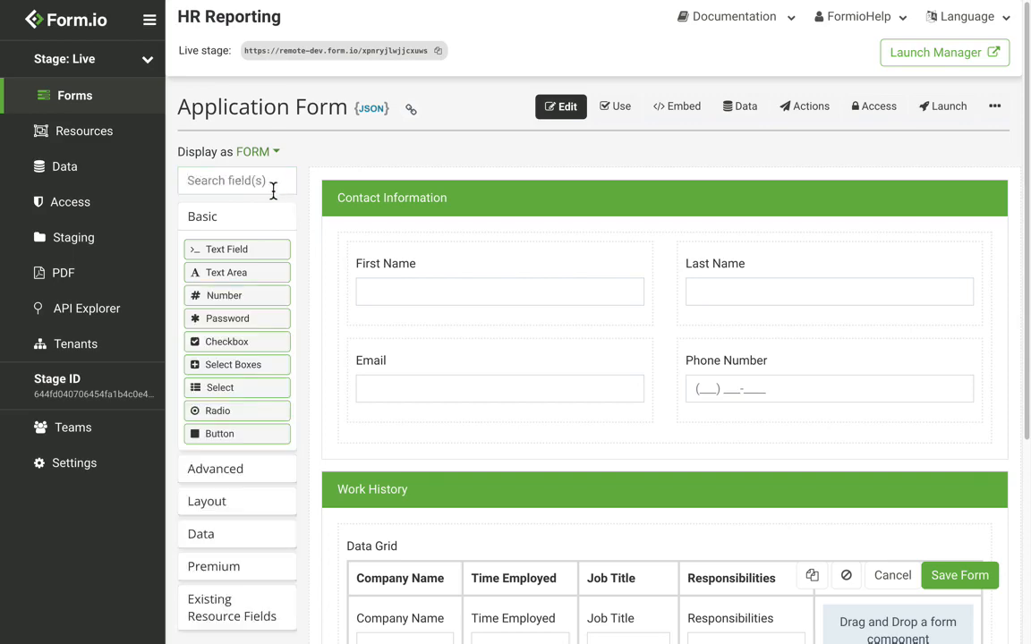
pyautogui.moveTo(300, 218)
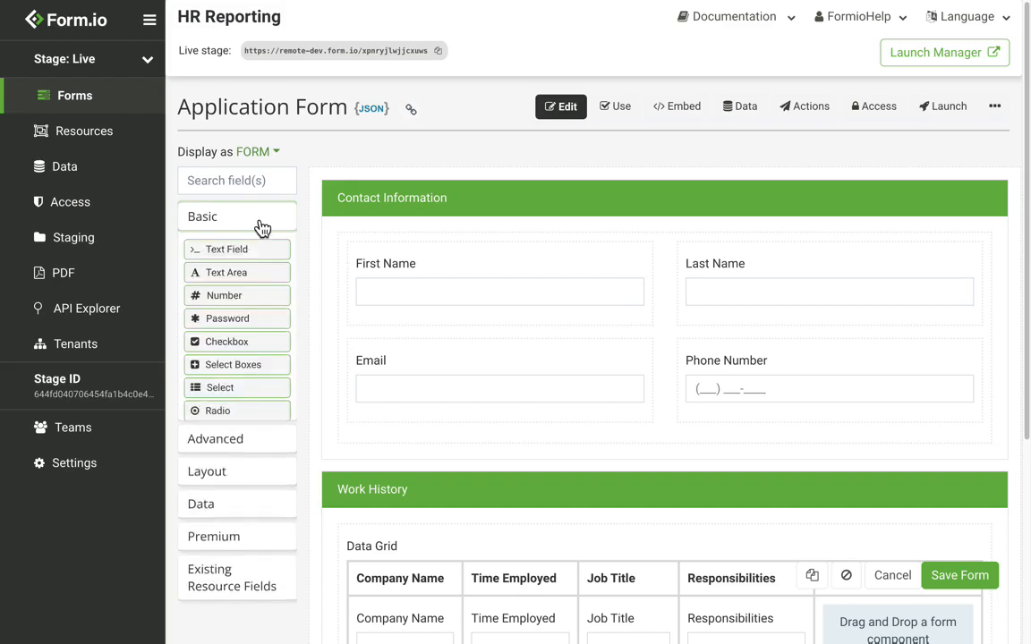
pyautogui.scroll(-3)
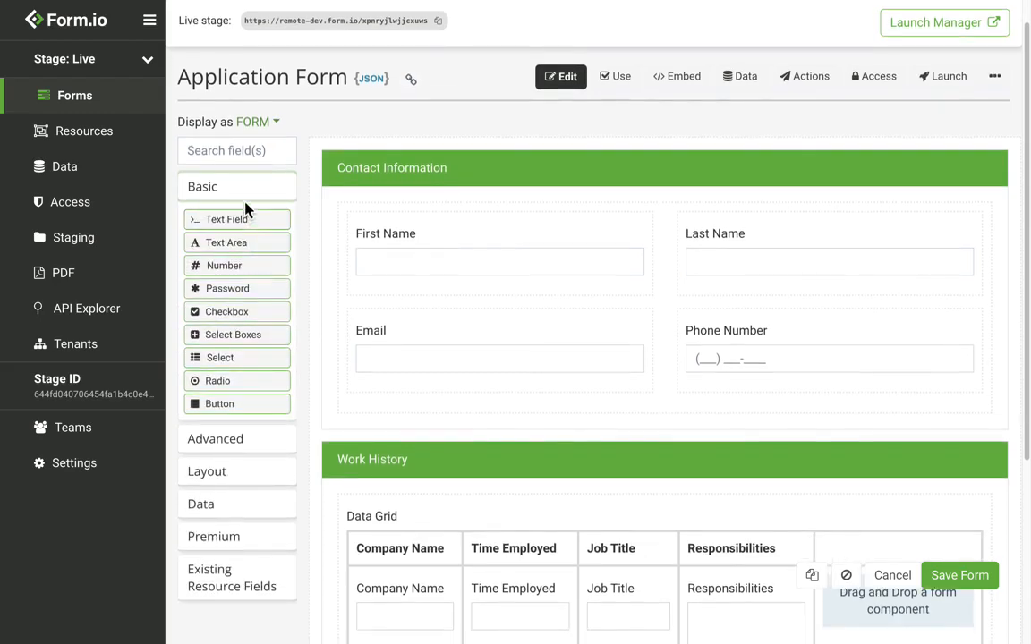
pyautogui.click(202, 186)
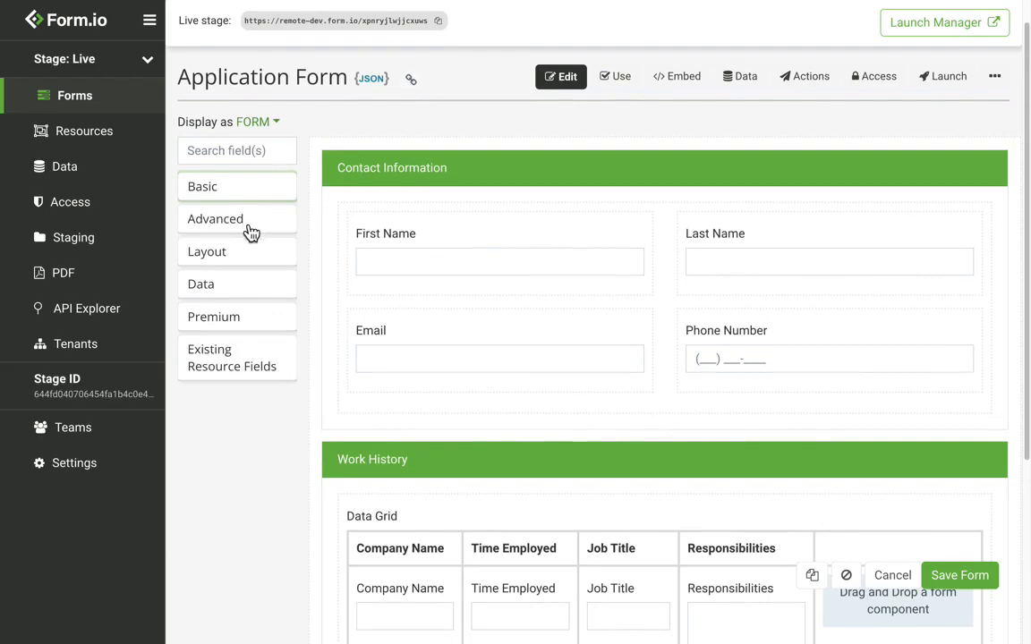
pyautogui.click(206, 251)
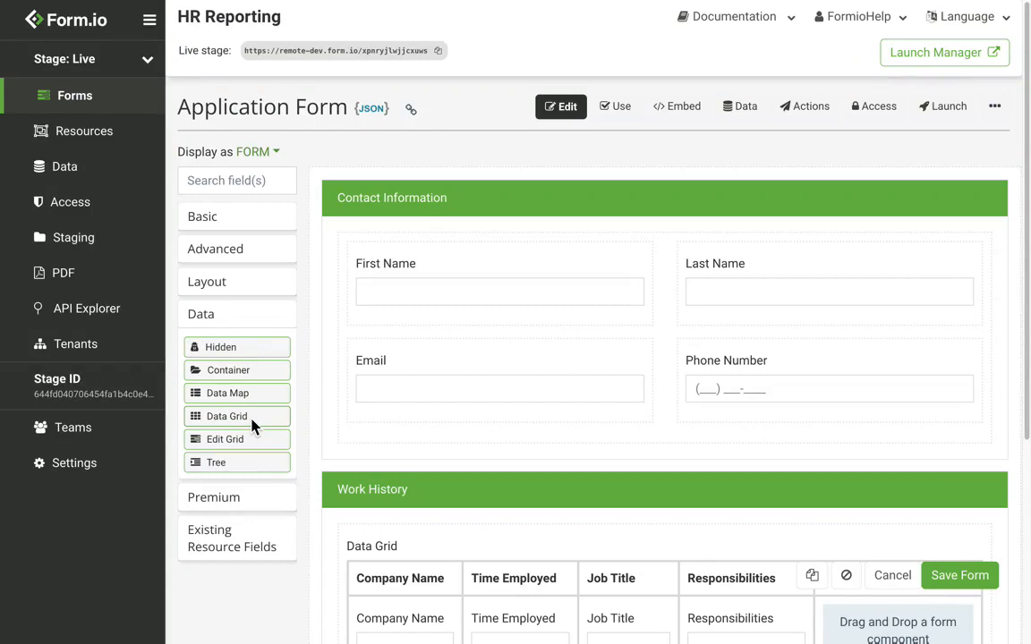
pyautogui.moveTo(812, 576)
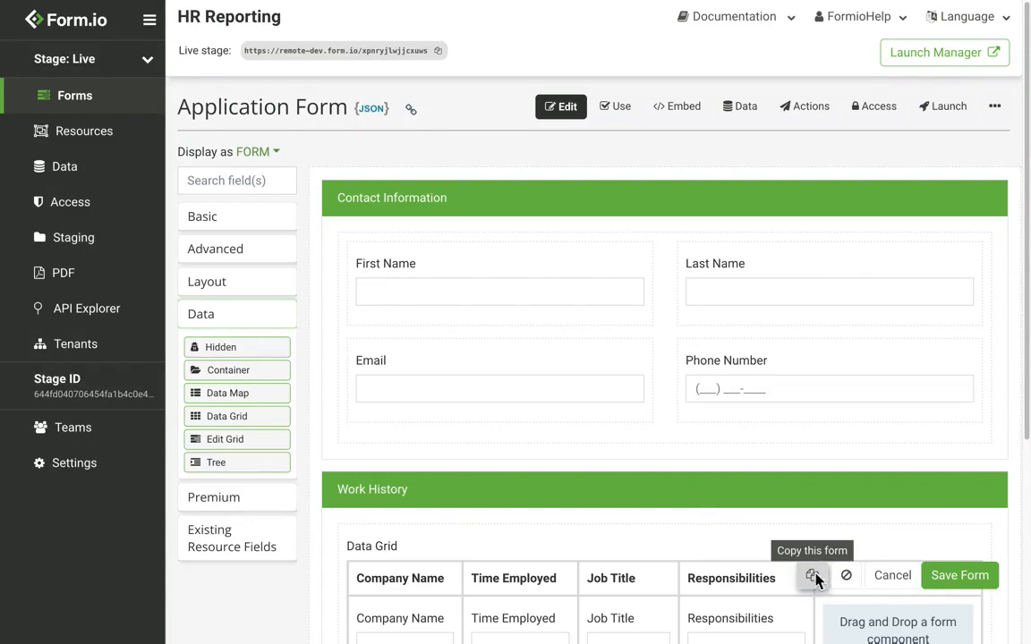
pyautogui.click(812, 576)
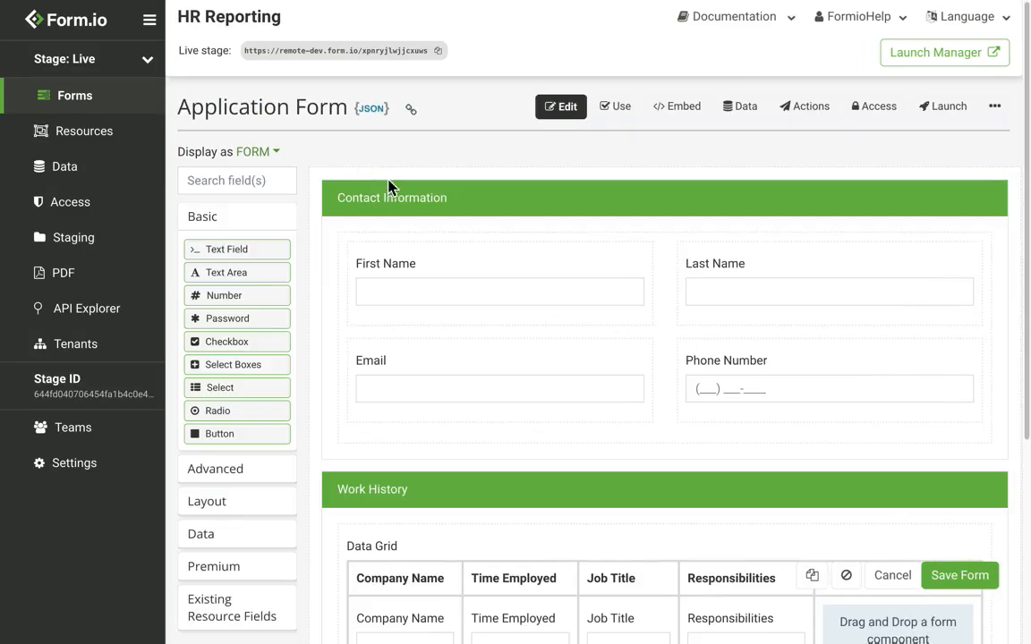
pyautogui.moveTo(891, 577)
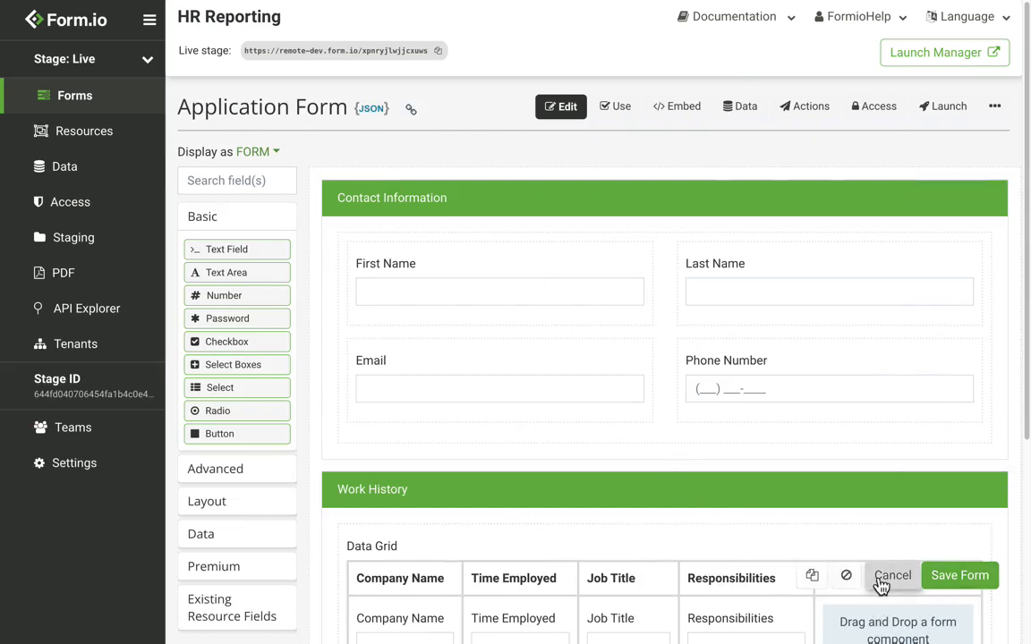
pyautogui.moveTo(255, 267)
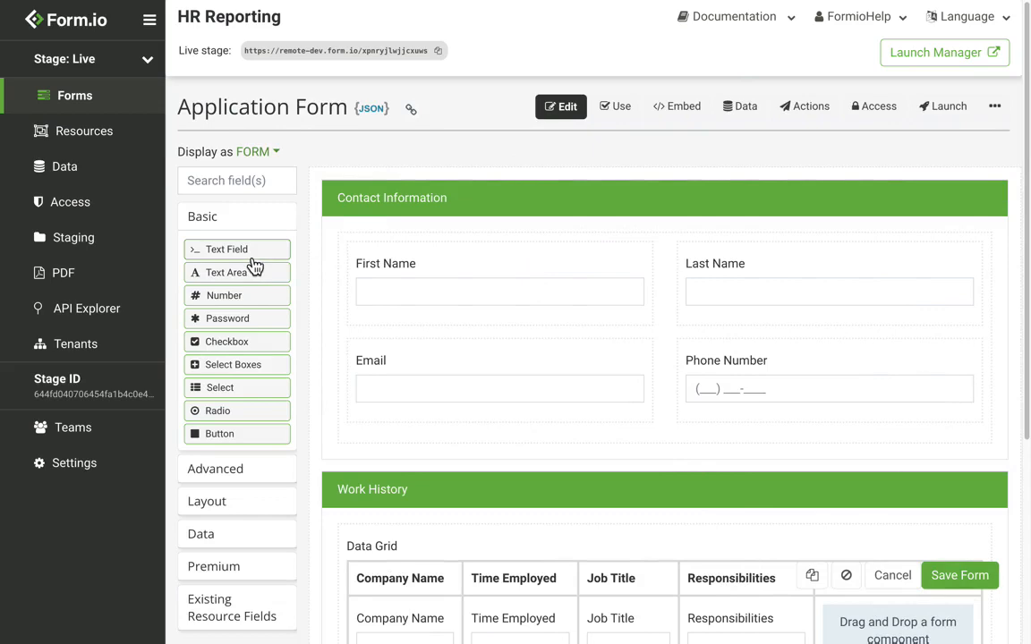
# Place a Text Field at the top of the Application Form and save the form.
pyautogui.click(227, 248)
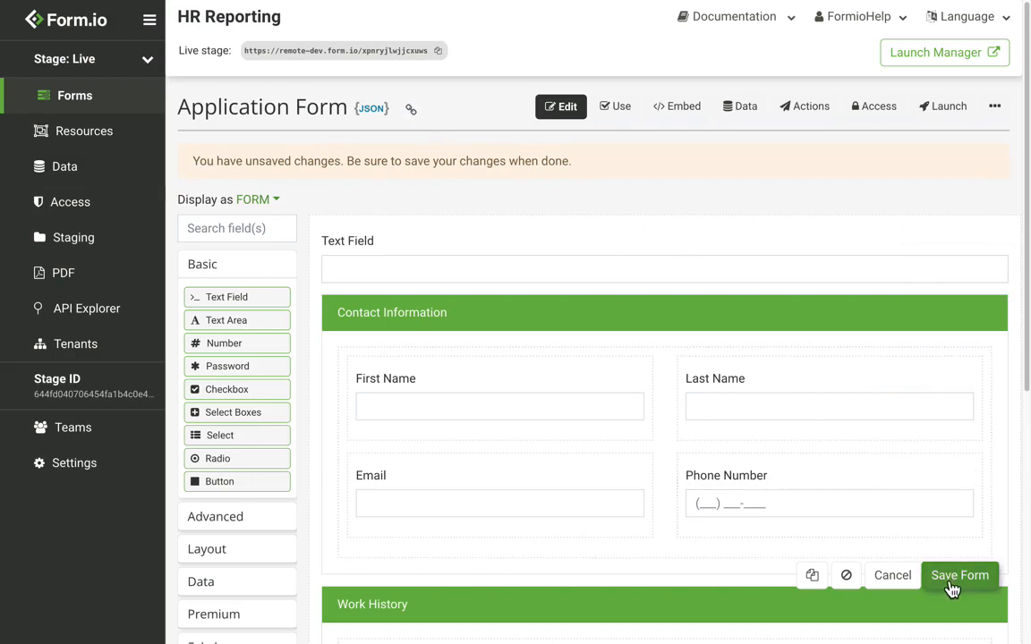
pyautogui.click(959, 577)
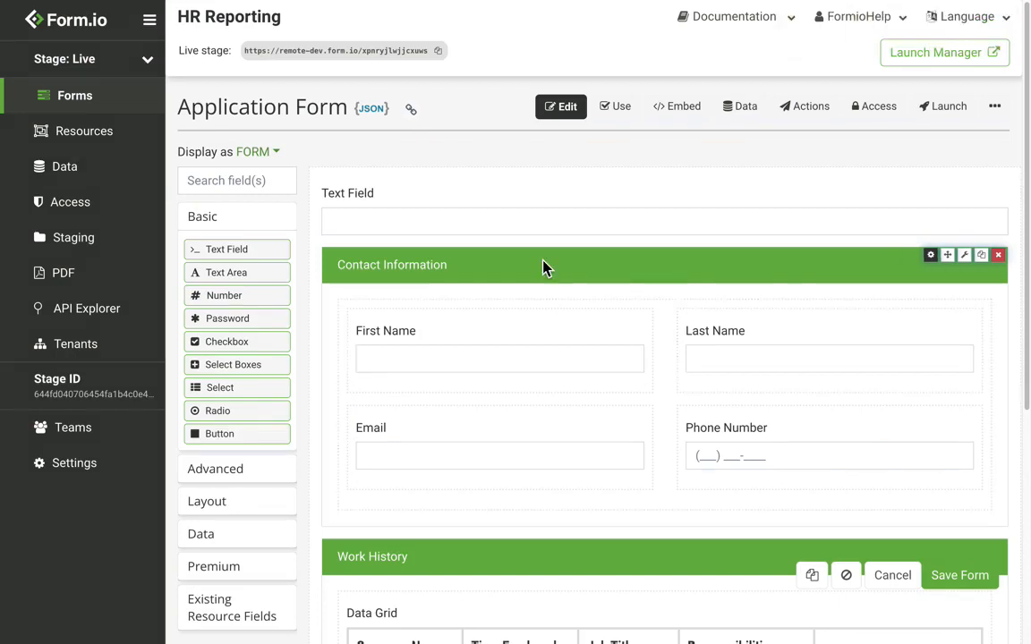
pyautogui.moveTo(522, 218)
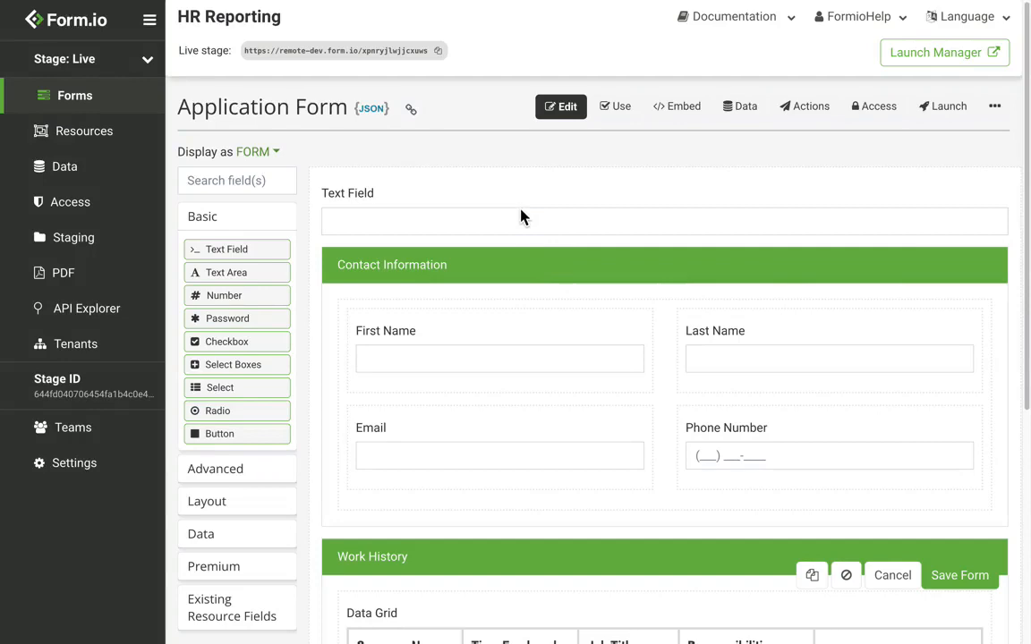
pyautogui.moveTo(931, 188)
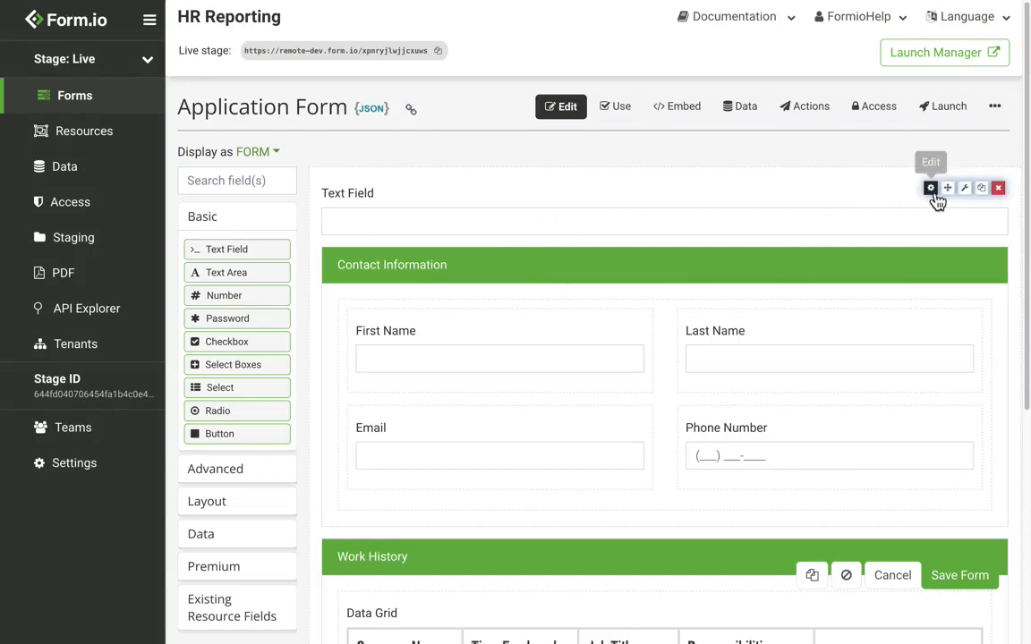
pyautogui.click(931, 188)
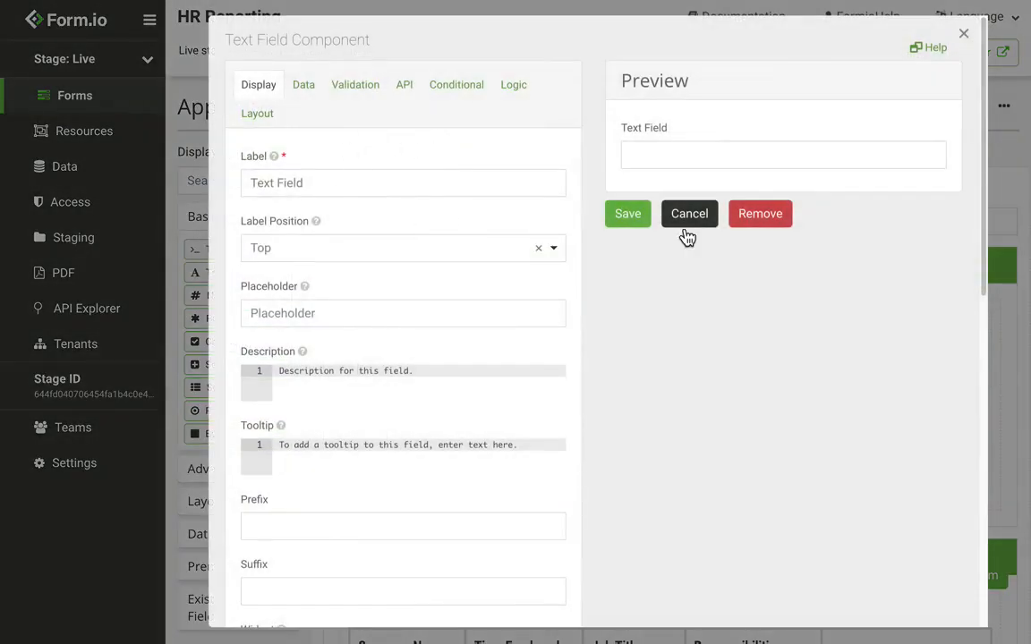
pyautogui.click(687, 213)
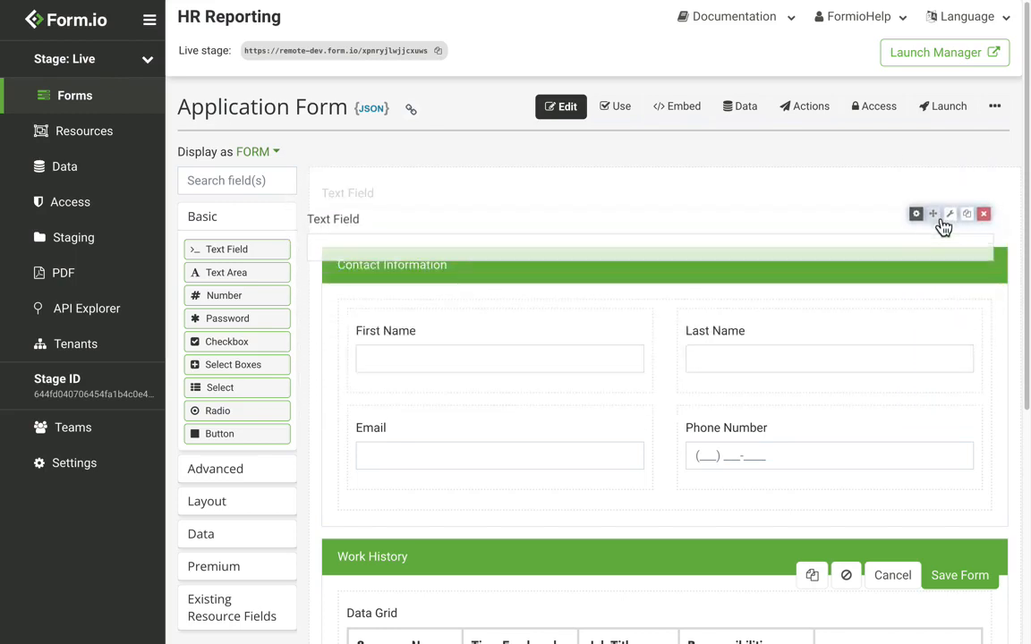
pyautogui.moveTo(965, 188)
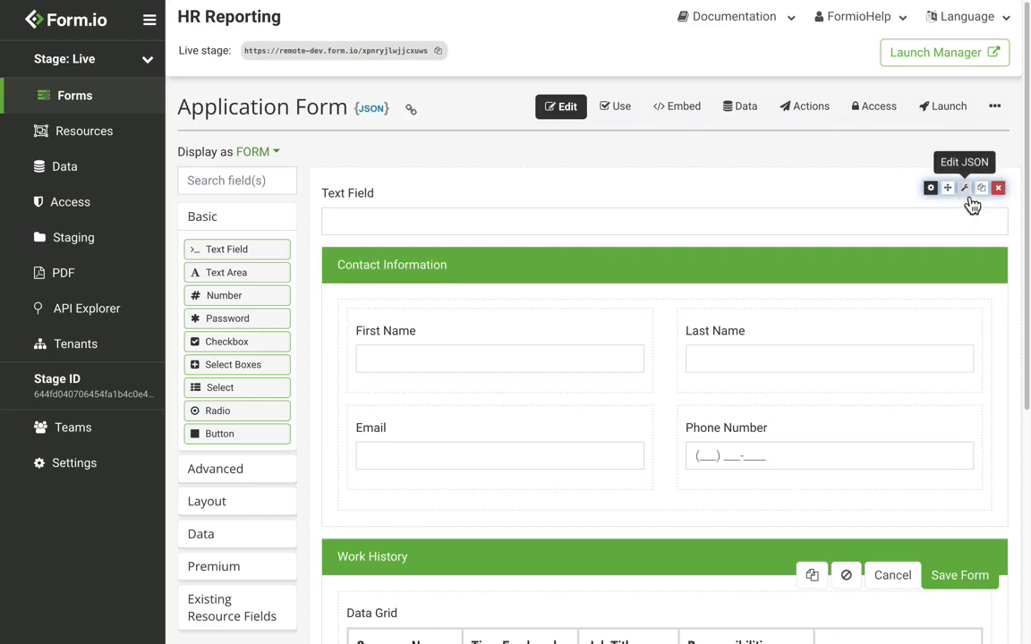
pyautogui.click(963, 188)
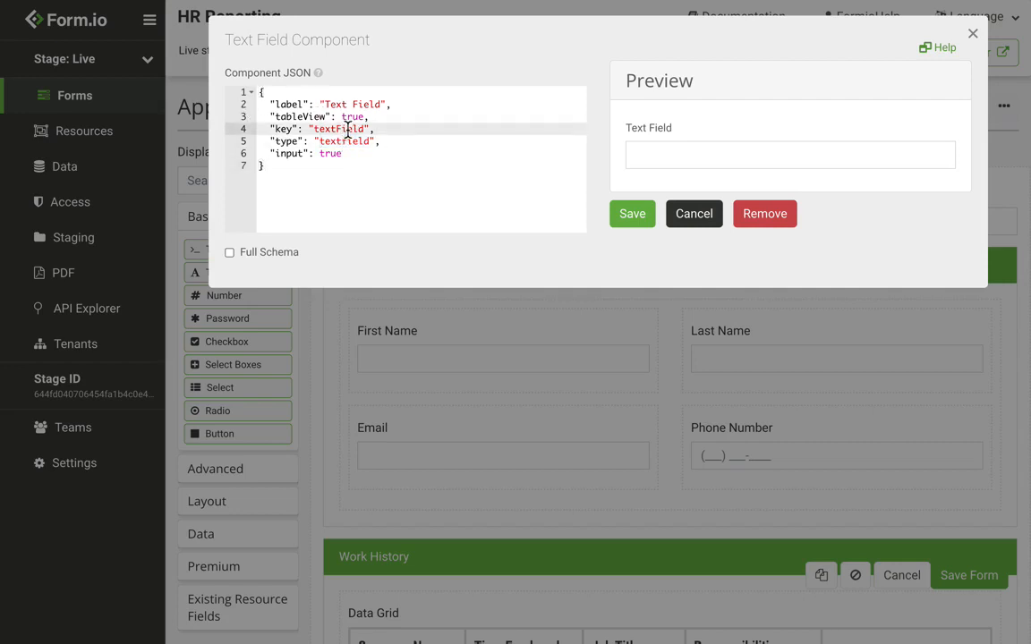
pyautogui.press('ctrl+a')
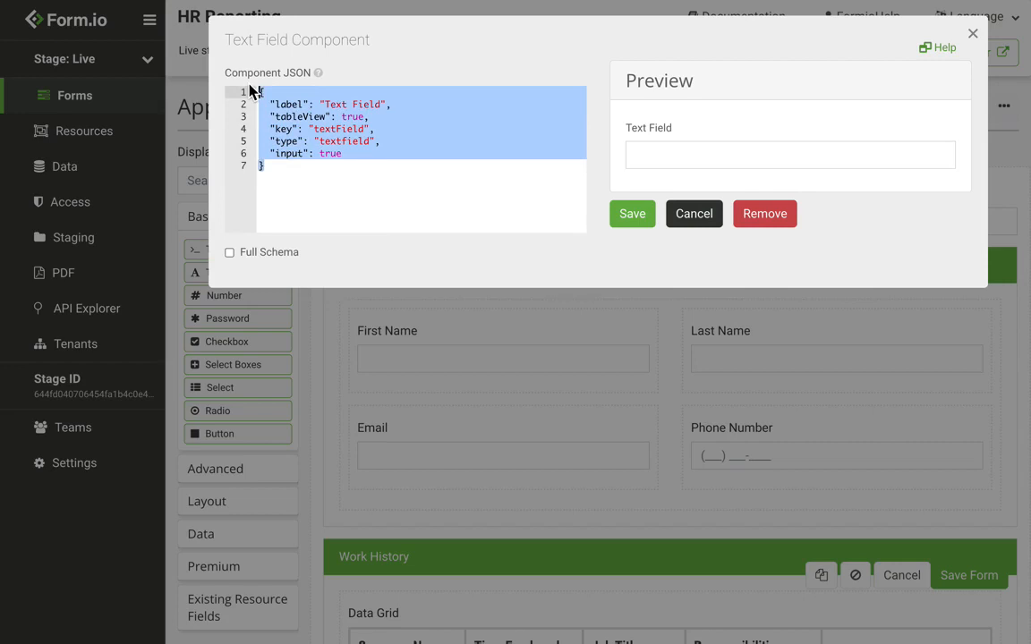
pyautogui.moveTo(320, 90)
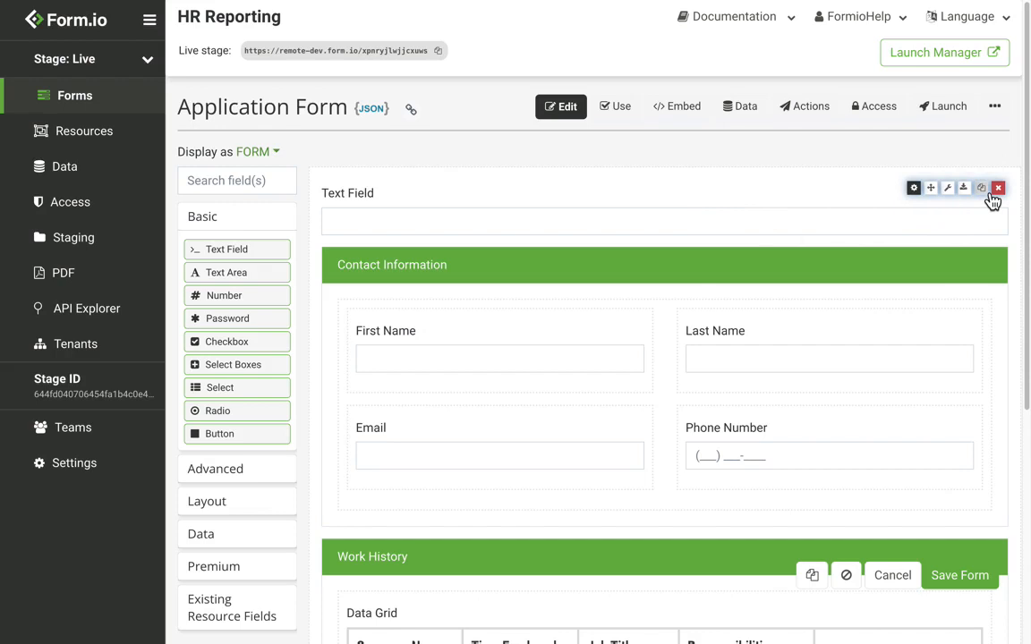
pyautogui.moveTo(981, 188)
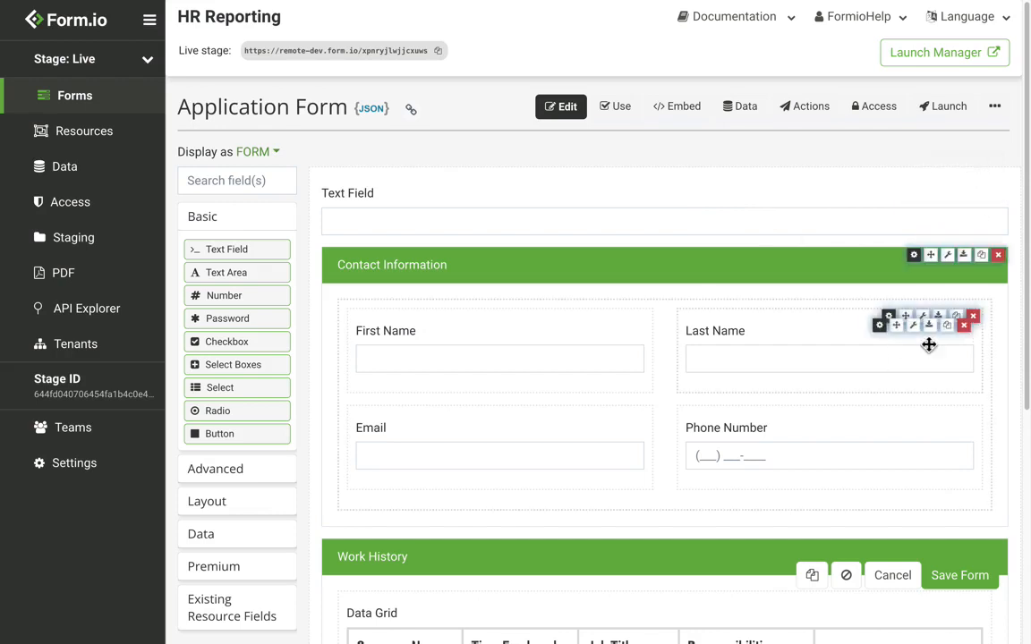
pyautogui.moveTo(940, 340)
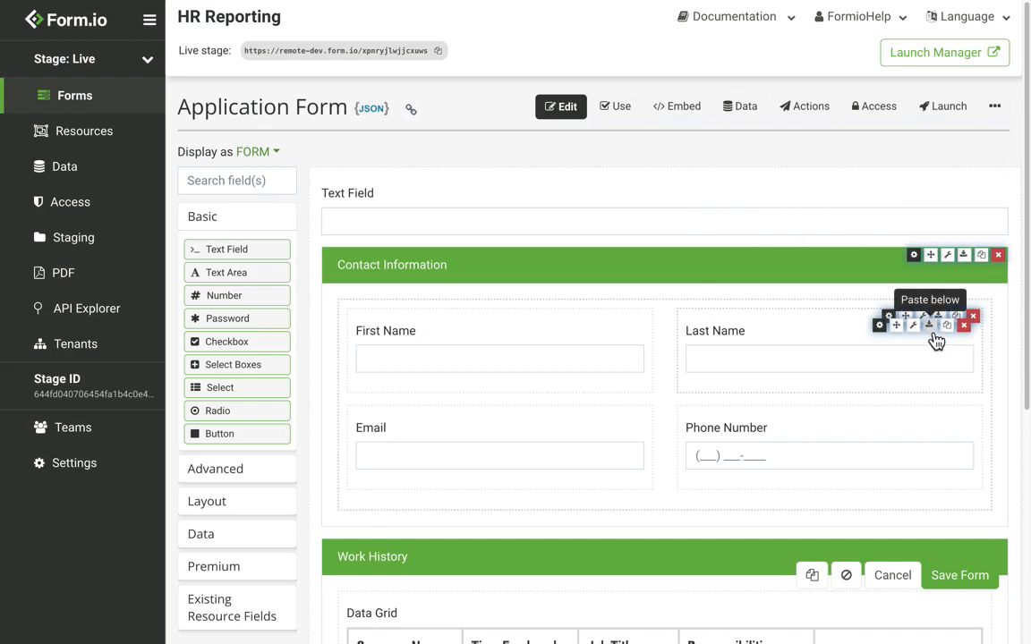
pyautogui.moveTo(551, 340)
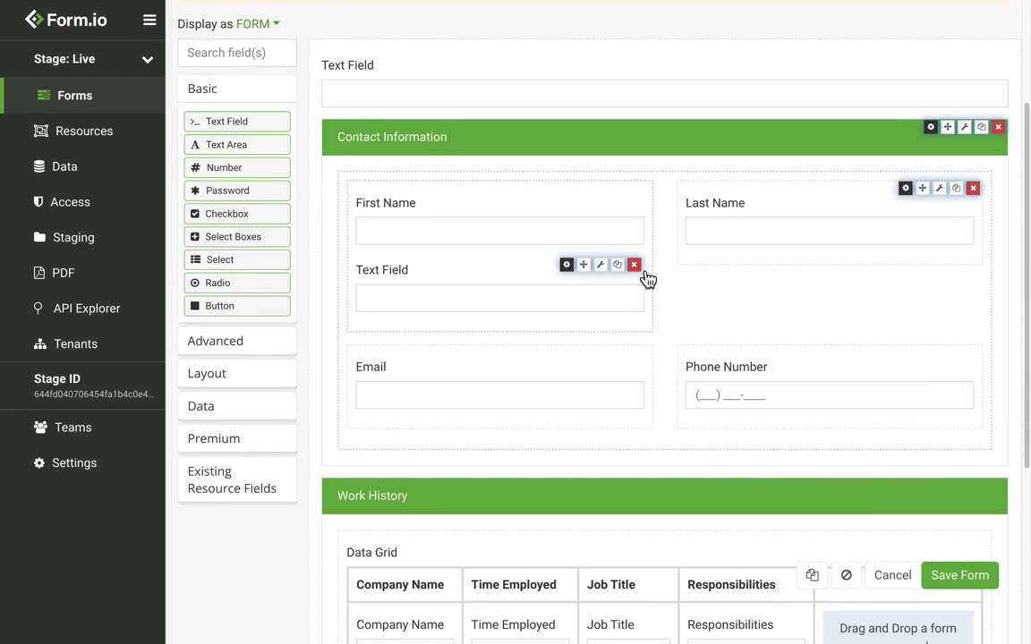
# Remove the pasted copy of the Text Field from Contact Information.
pyautogui.click(634, 265)
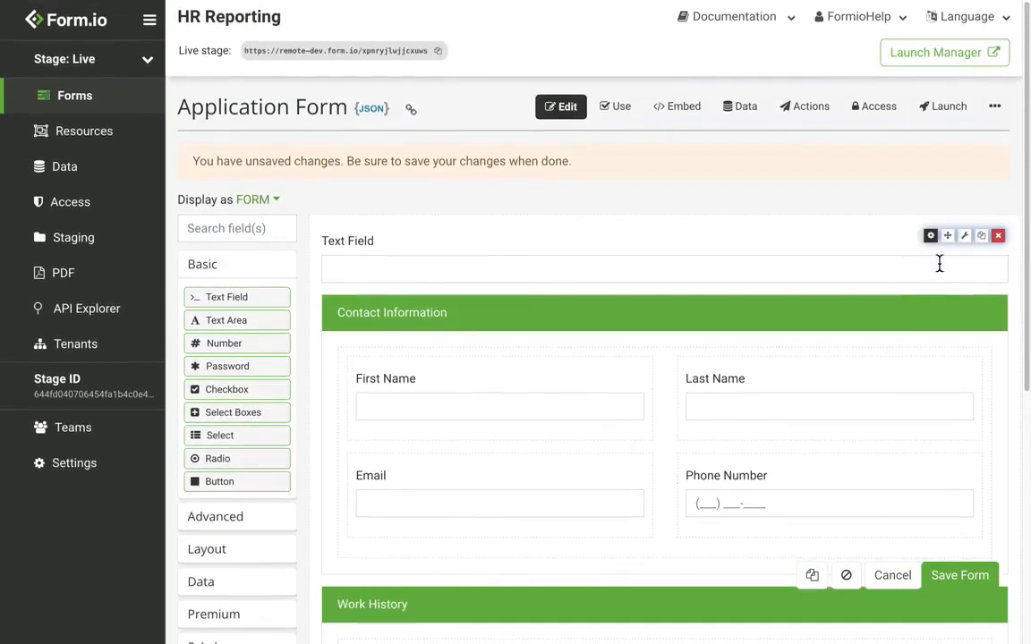
pyautogui.moveTo(998, 236)
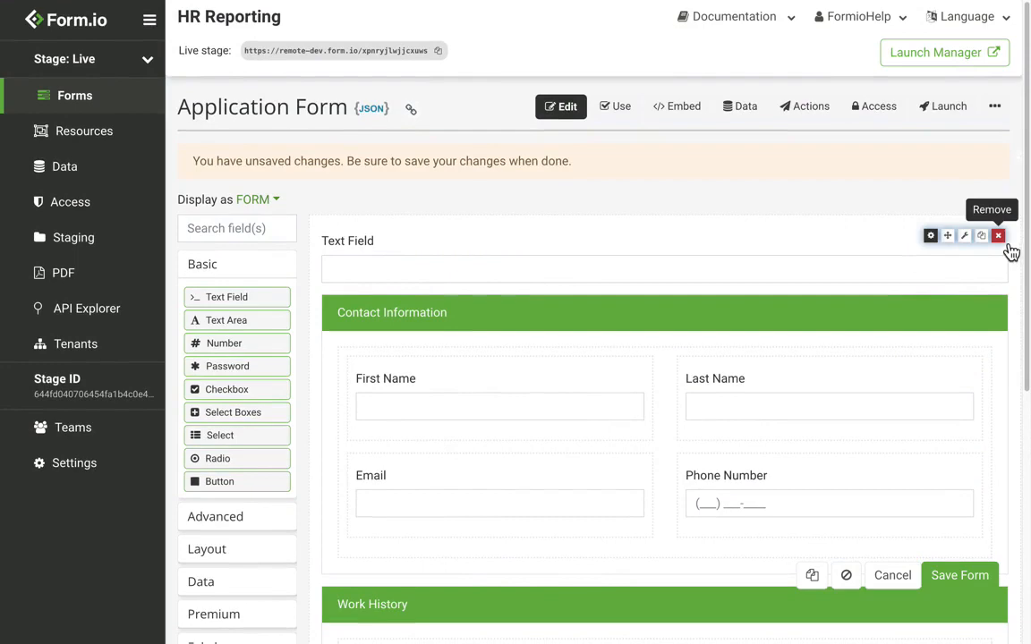
# Remove the Text Field sitting at the top of the Application Form.
pyautogui.click(999, 237)
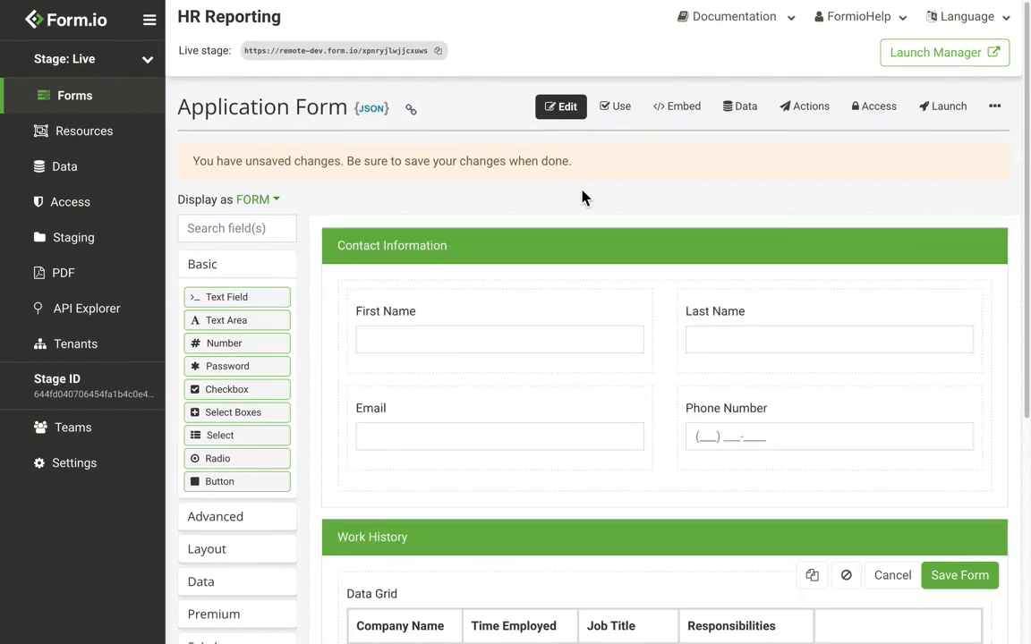